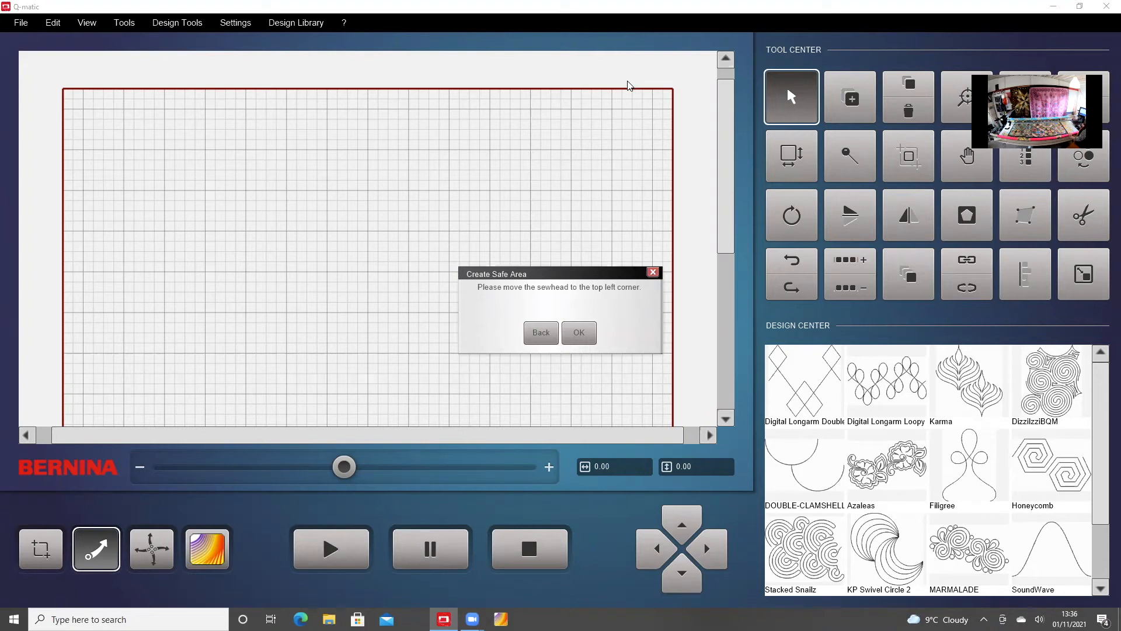
mouse_move(630, 92)
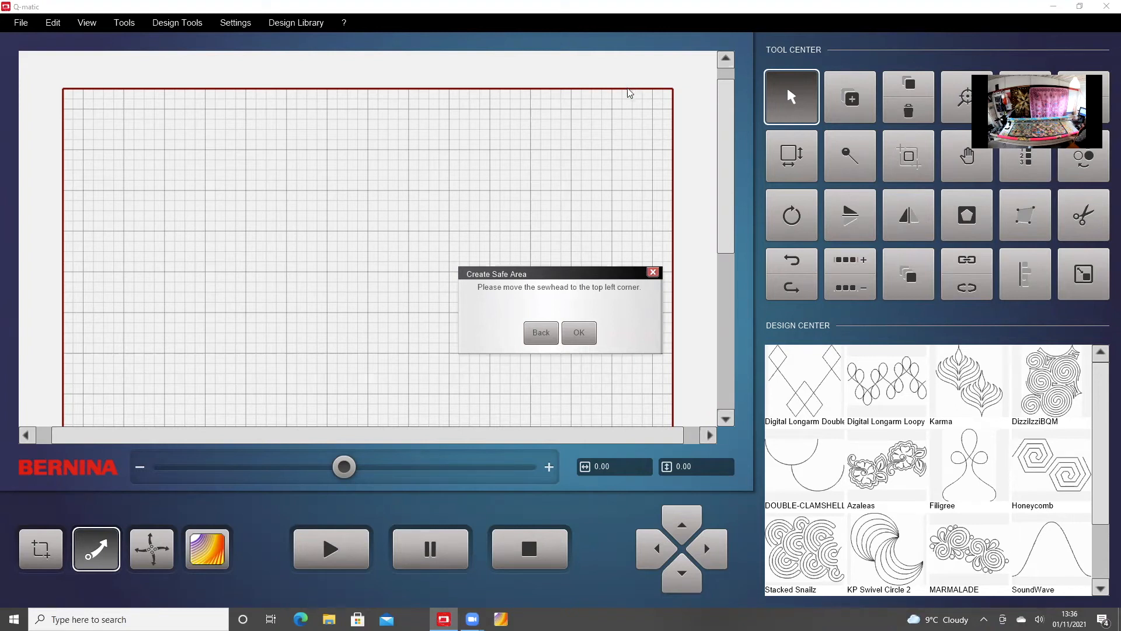
mouse_move(620, 105)
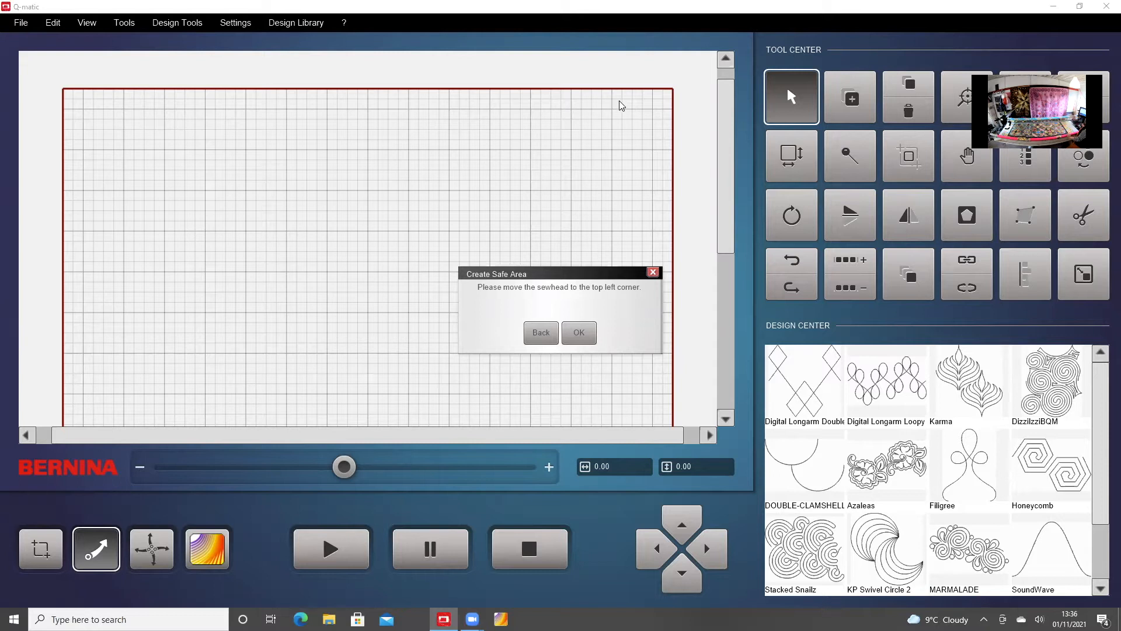
mouse_move(617, 109)
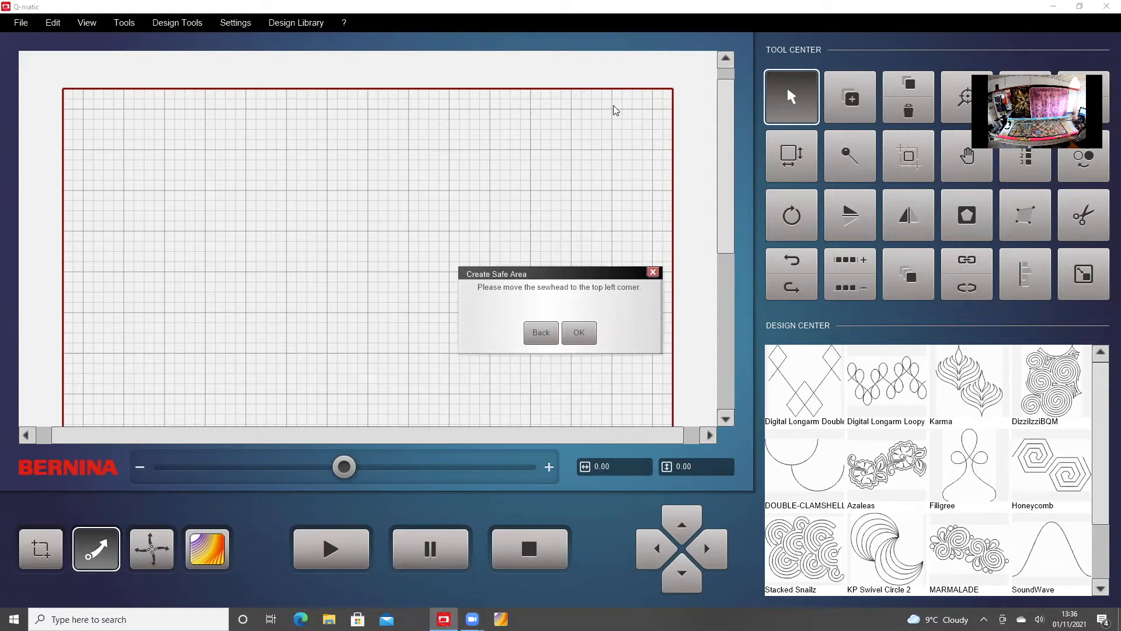
mouse_move(601, 115)
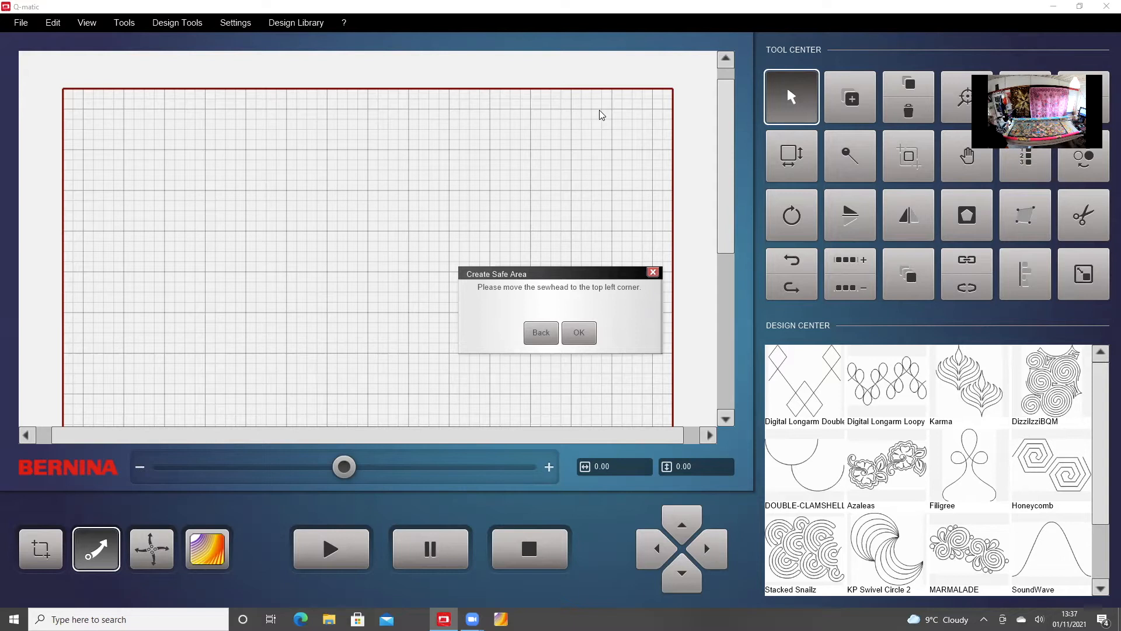
Record the sewhead's current position as the safe area's top-left corner.
left_click(578, 332)
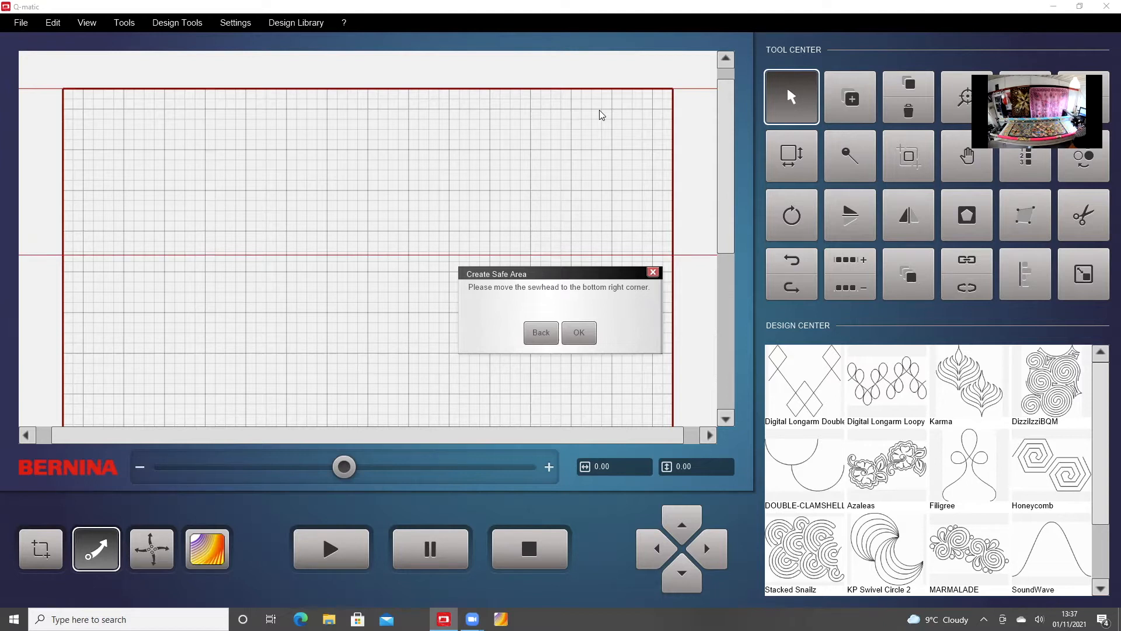
Confirm the sewhead position as the safe area's bottom-right corner.
left_click(577, 332)
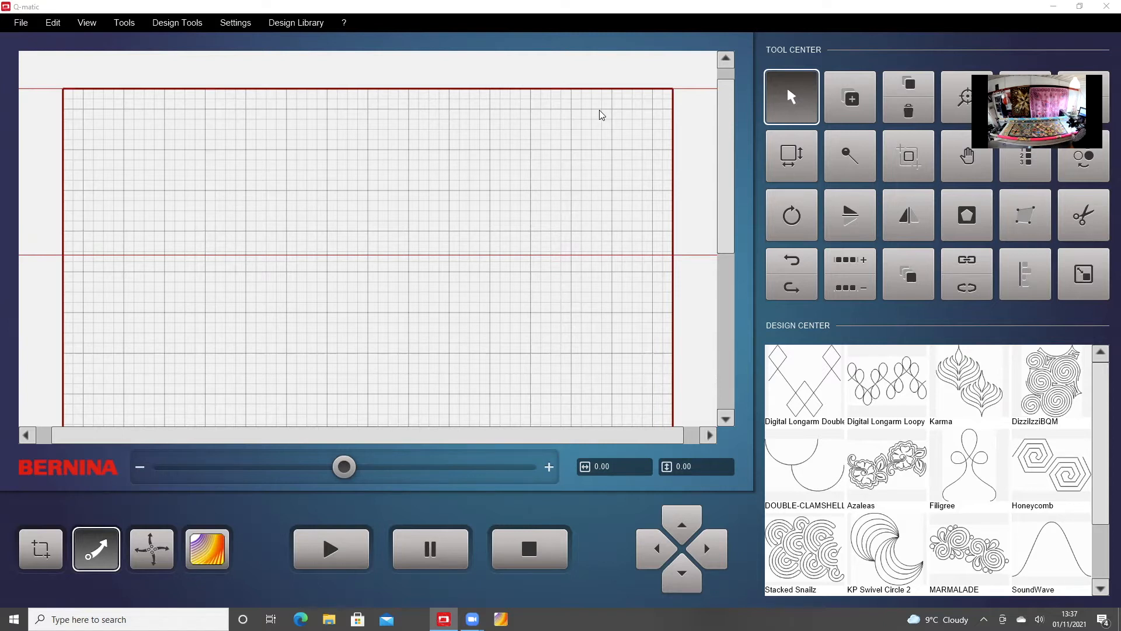
mouse_move(20, 23)
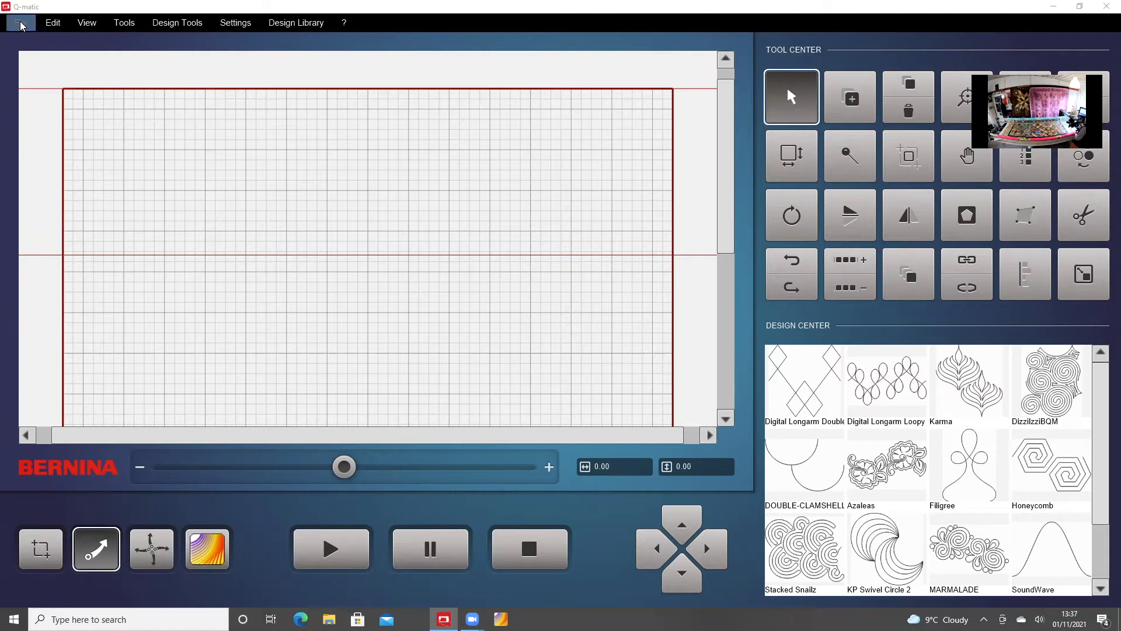
Open the Qcoat.bqp project from the Projects folder.
left_click(20, 22)
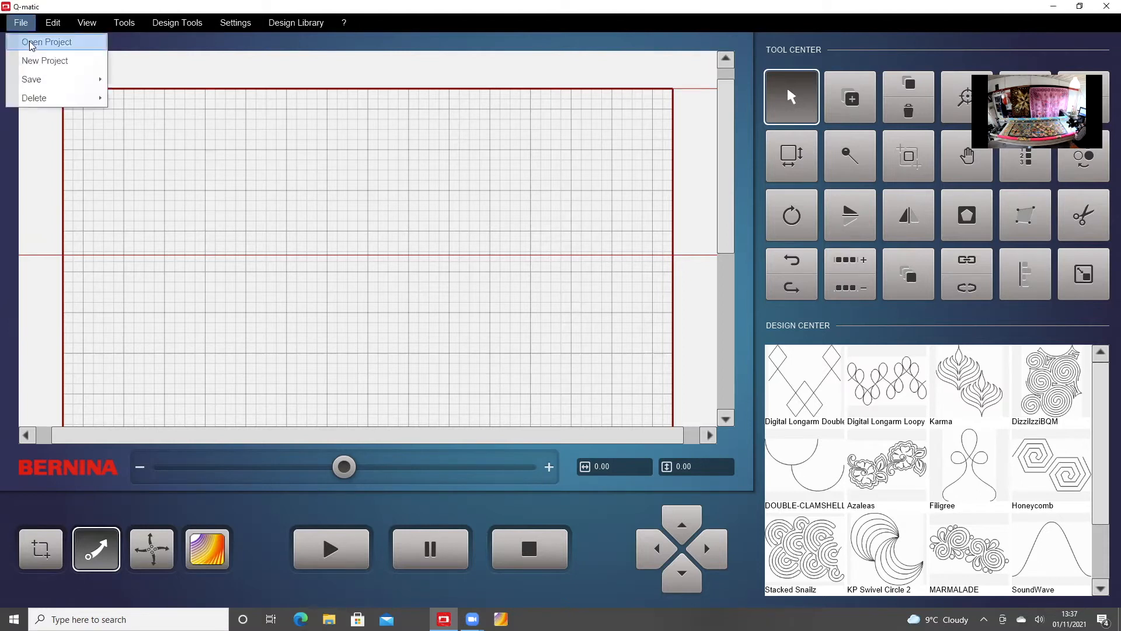
left_click(47, 41)
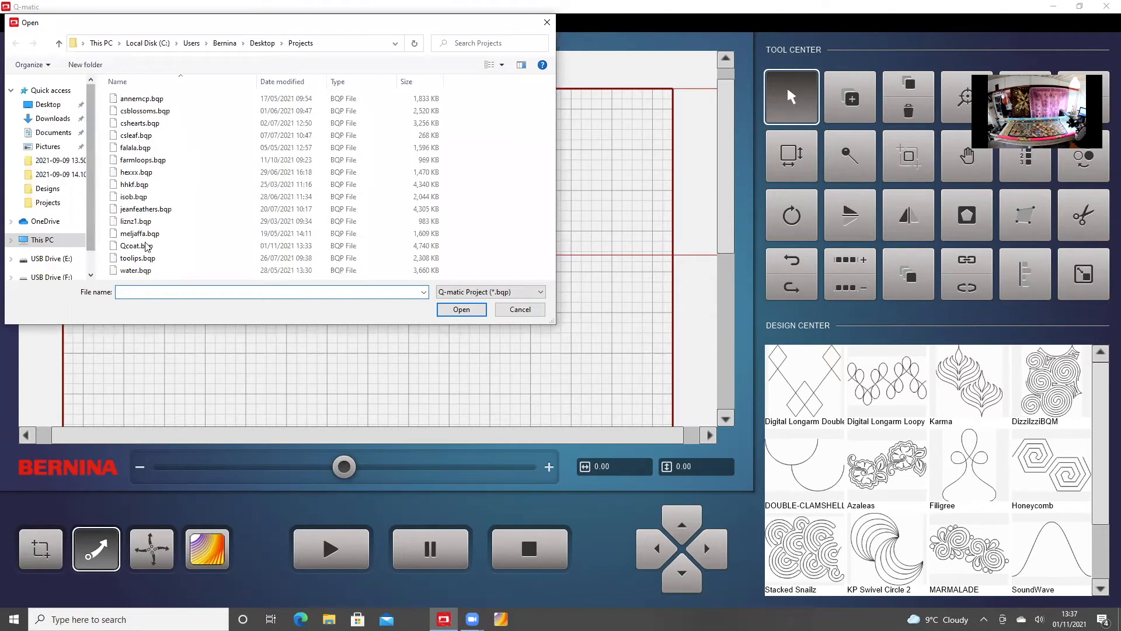
mouse_move(136, 245)
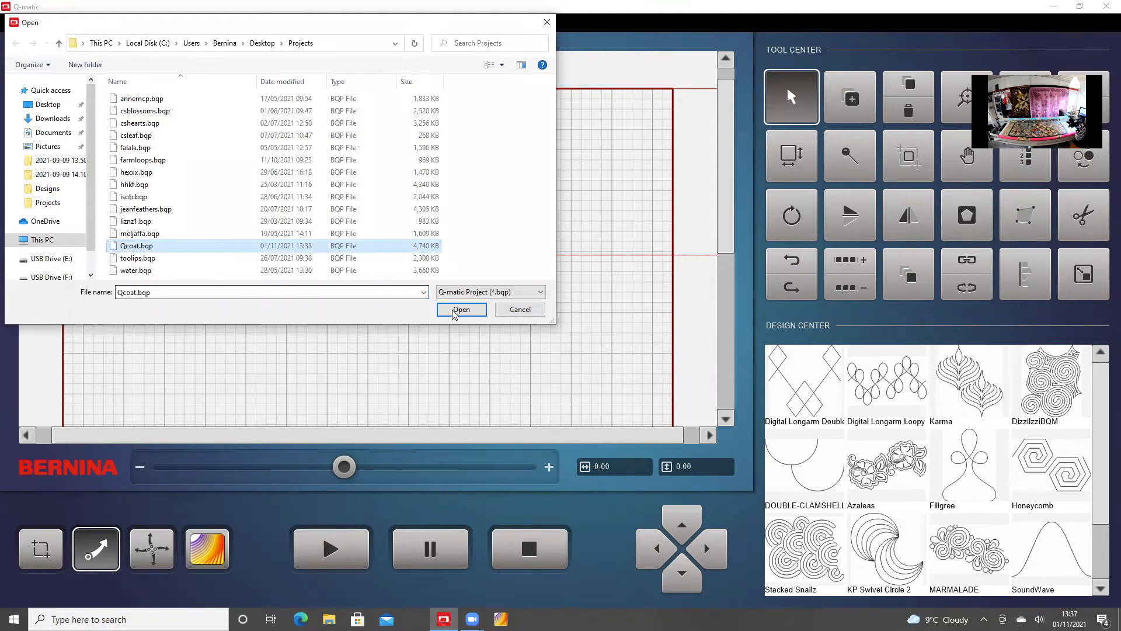
left_click(462, 309)
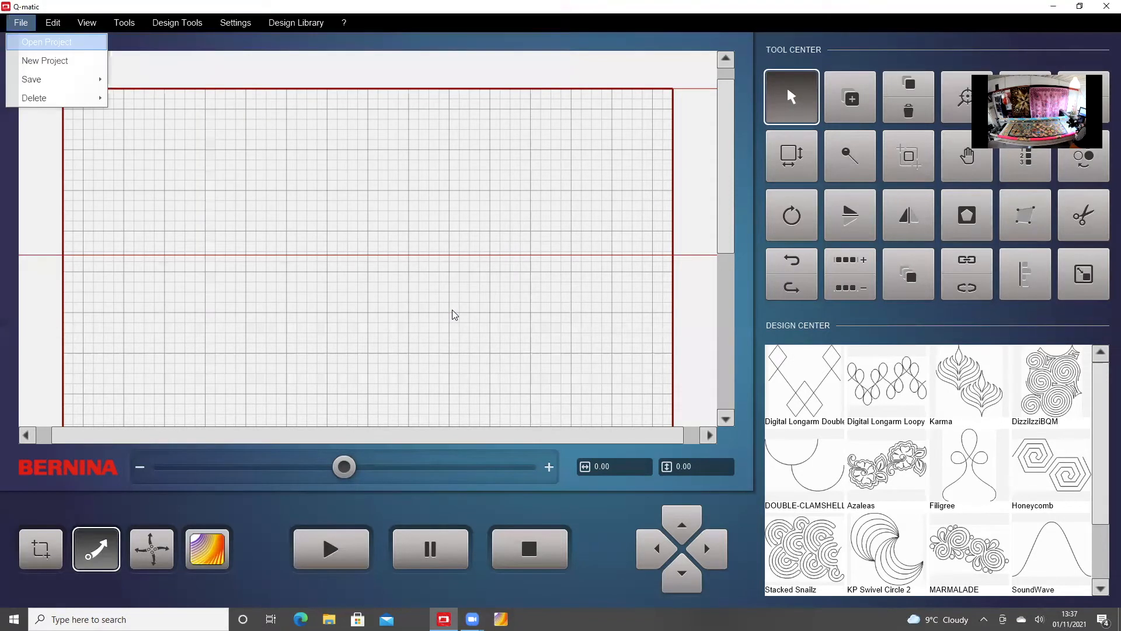
Scroll down the Qcoat quilt to reveal the stitched blue rows at the bottom.
left_click(46, 41)
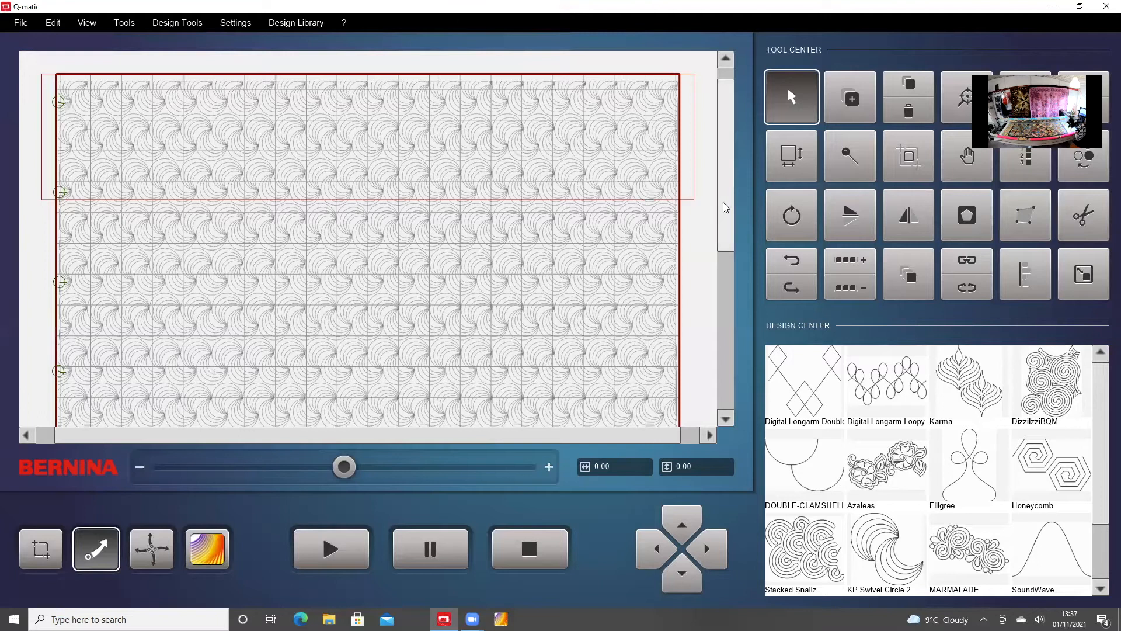
mouse_move(727, 188)
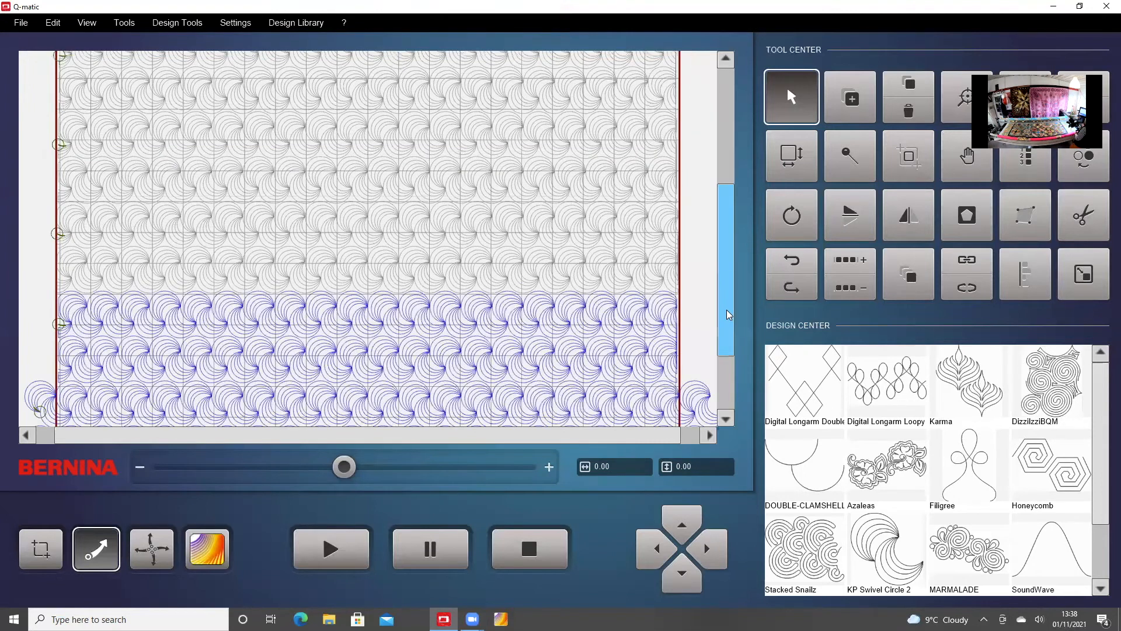
scroll("down", 3)
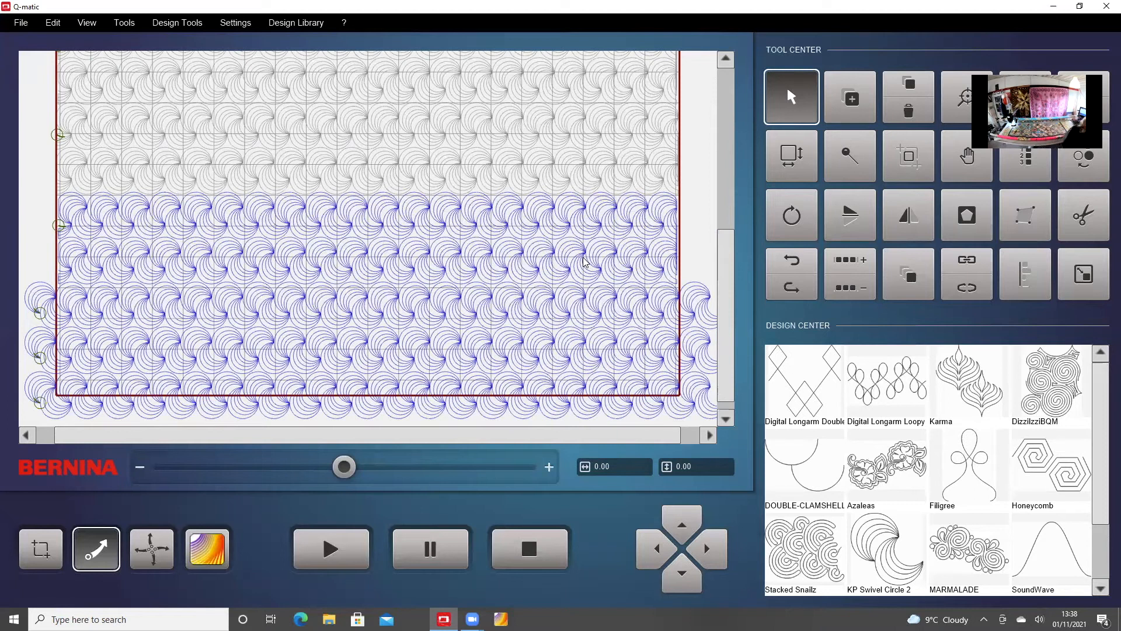
mouse_move(908, 157)
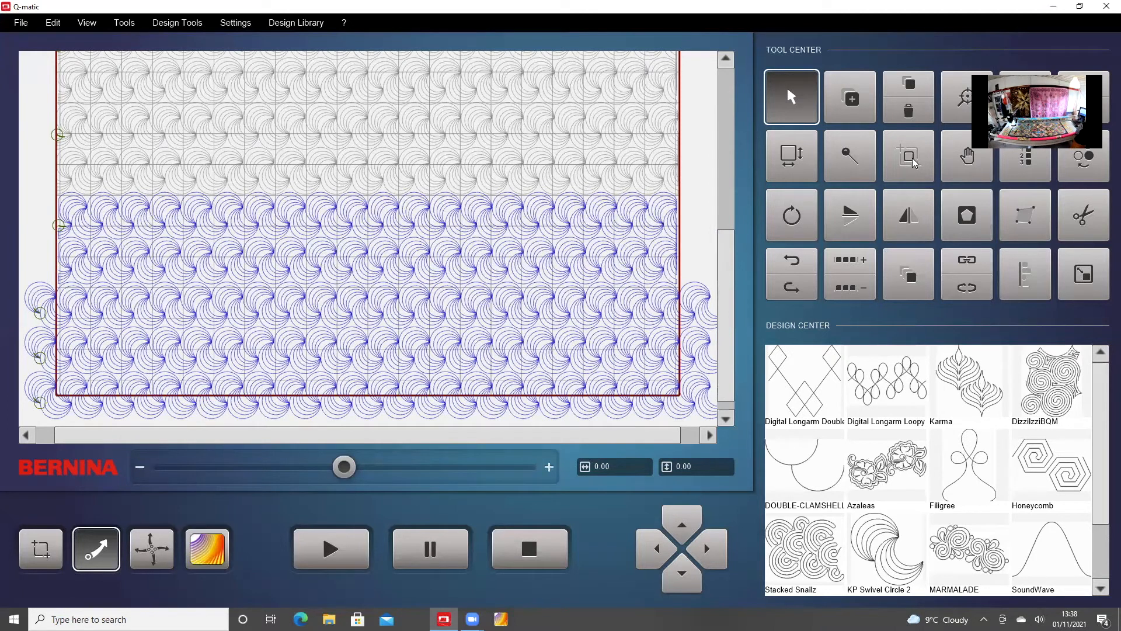
Start Realign Safe Area using the Snap to Point method.
left_click(907, 156)
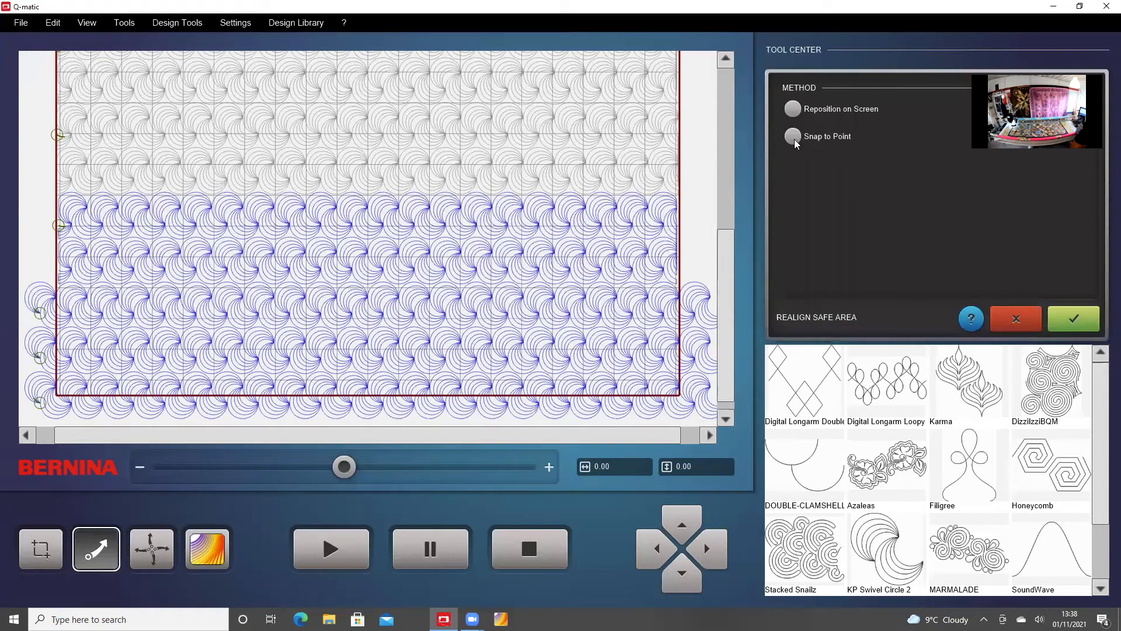
left_click(792, 137)
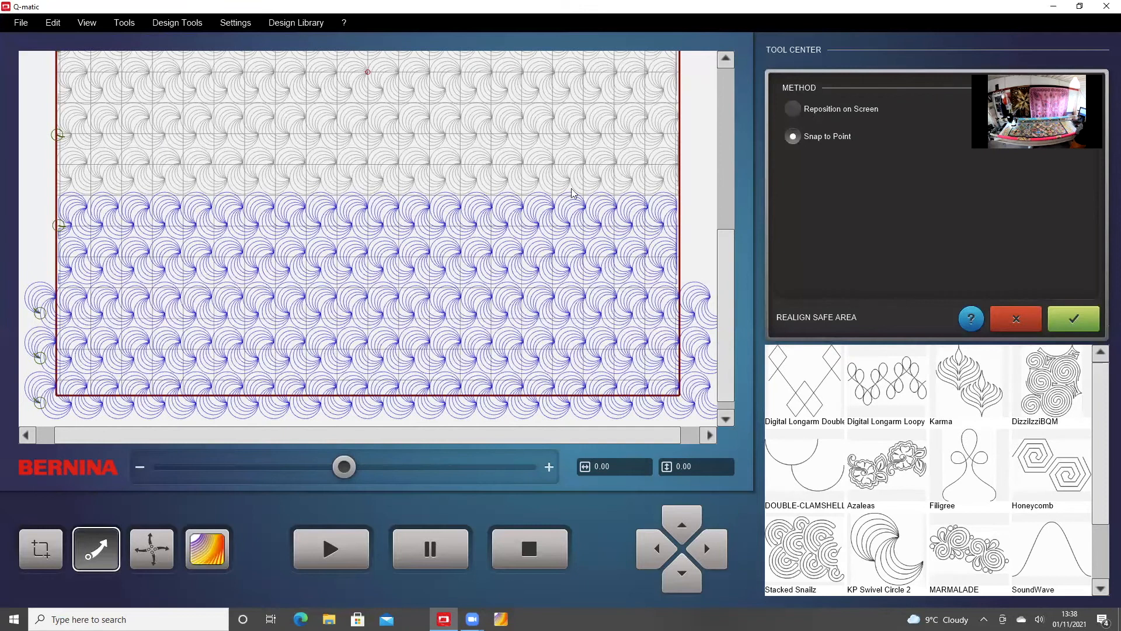
mouse_move(102, 182)
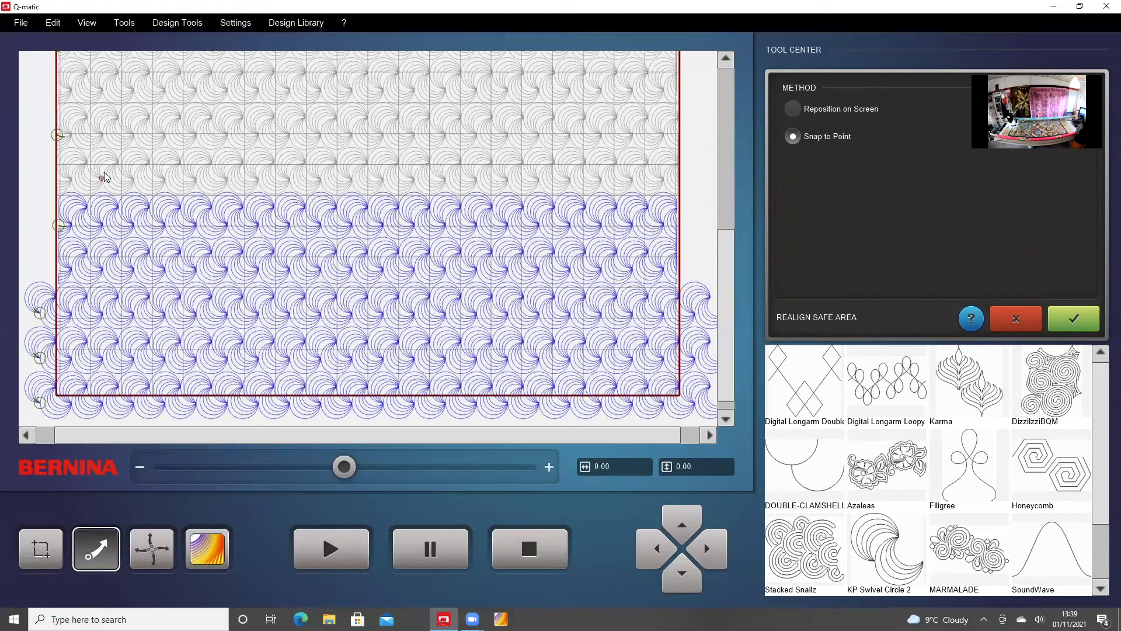
Show the quilt at Actual Size to check the red snap point on a swirl centre.
left_click(86, 23)
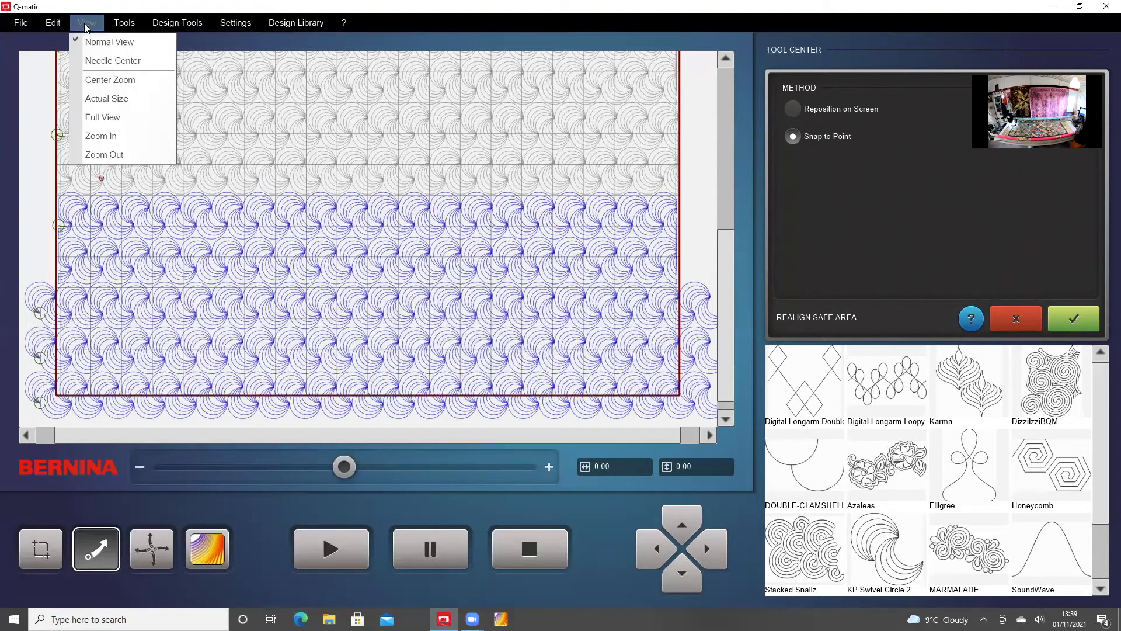
mouse_move(106, 98)
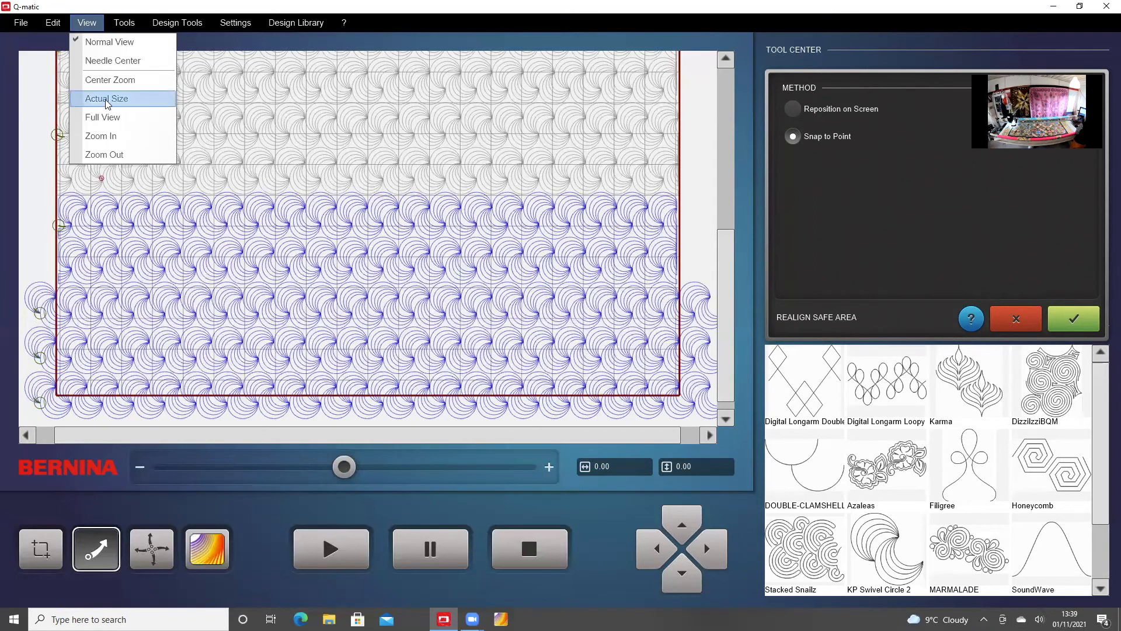
left_click(105, 98)
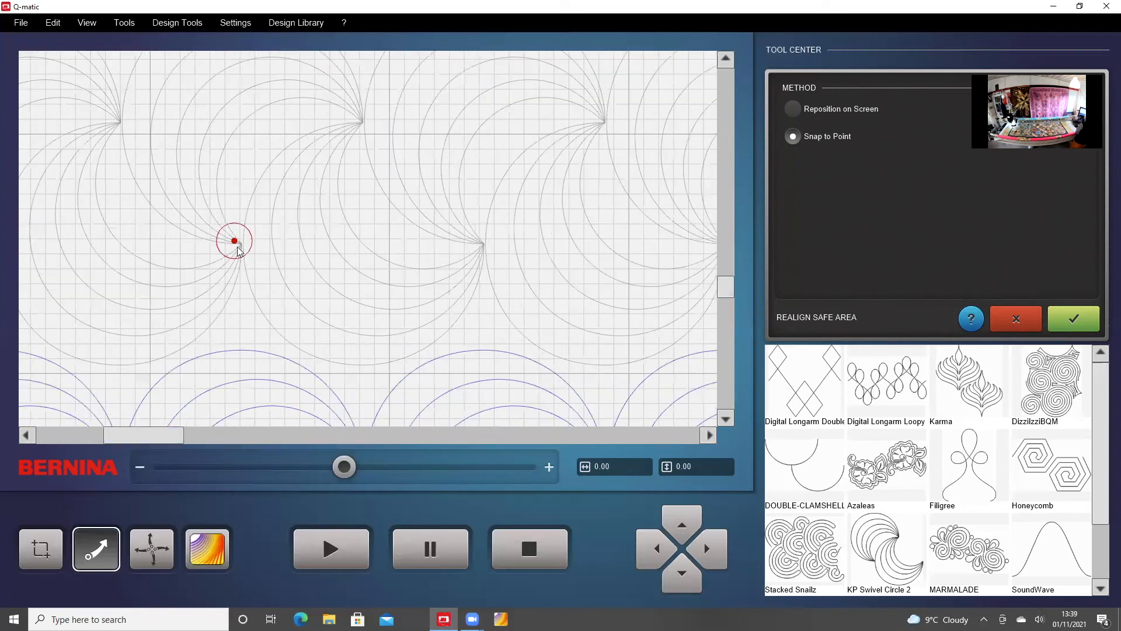
mouse_move(243, 249)
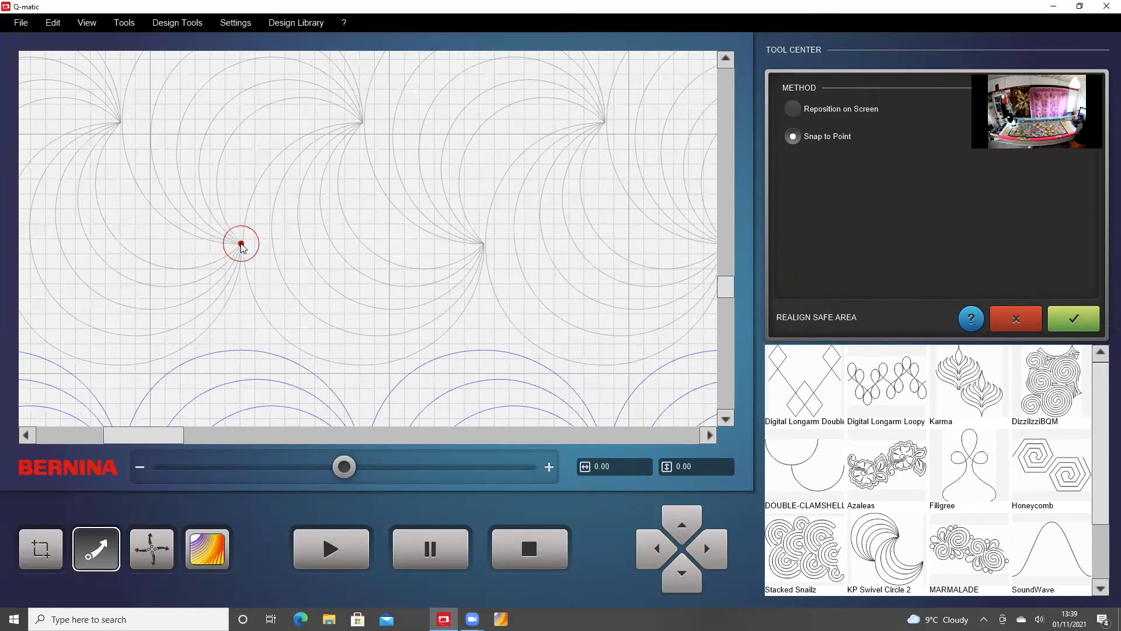
left_click(86, 22)
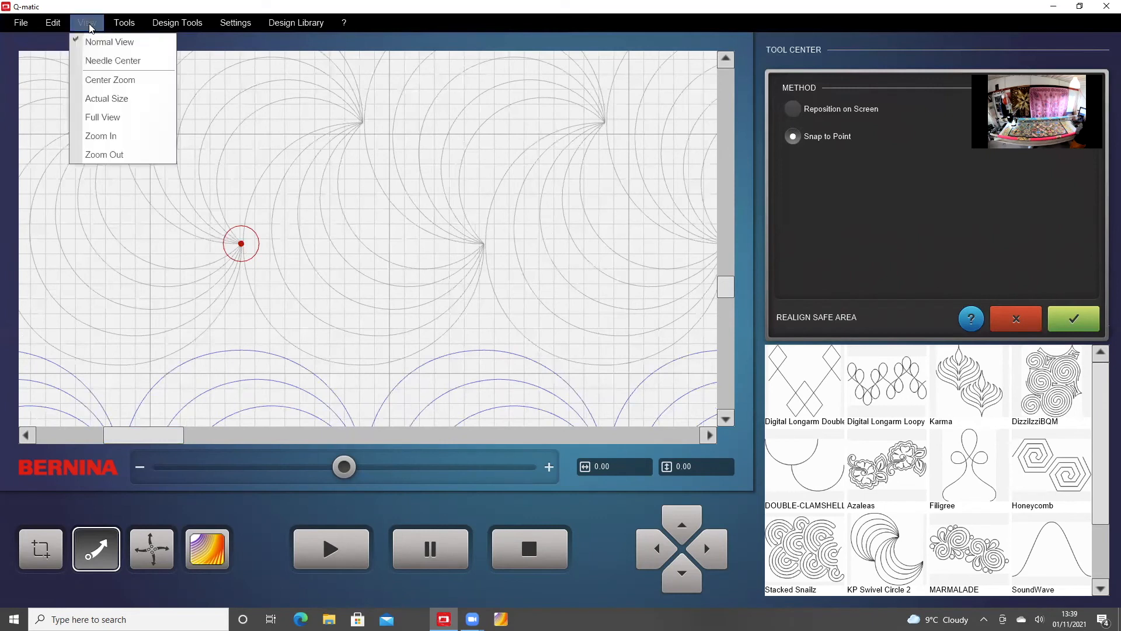
Return to Full View and apply the realigned safe area.
left_click(103, 117)
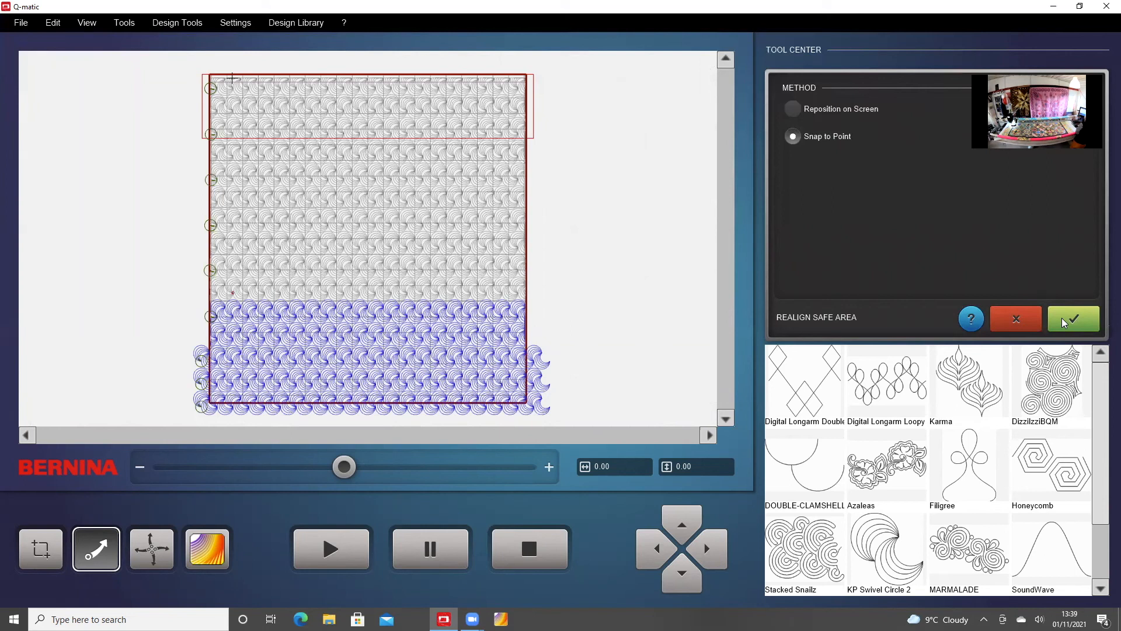
left_click(1072, 319)
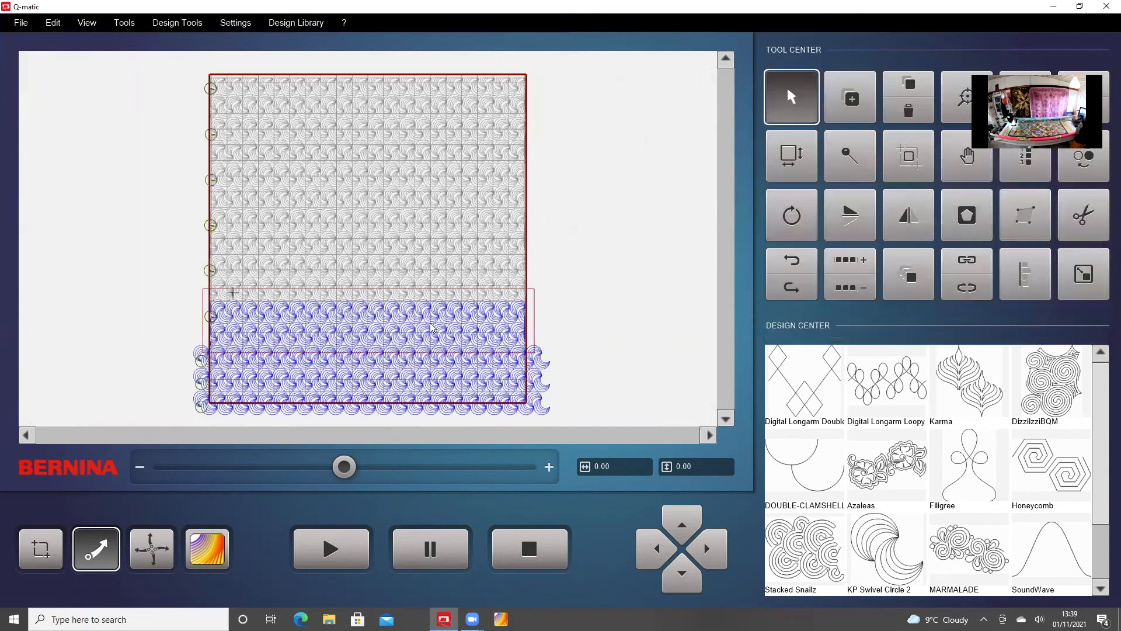
mouse_move(492, 357)
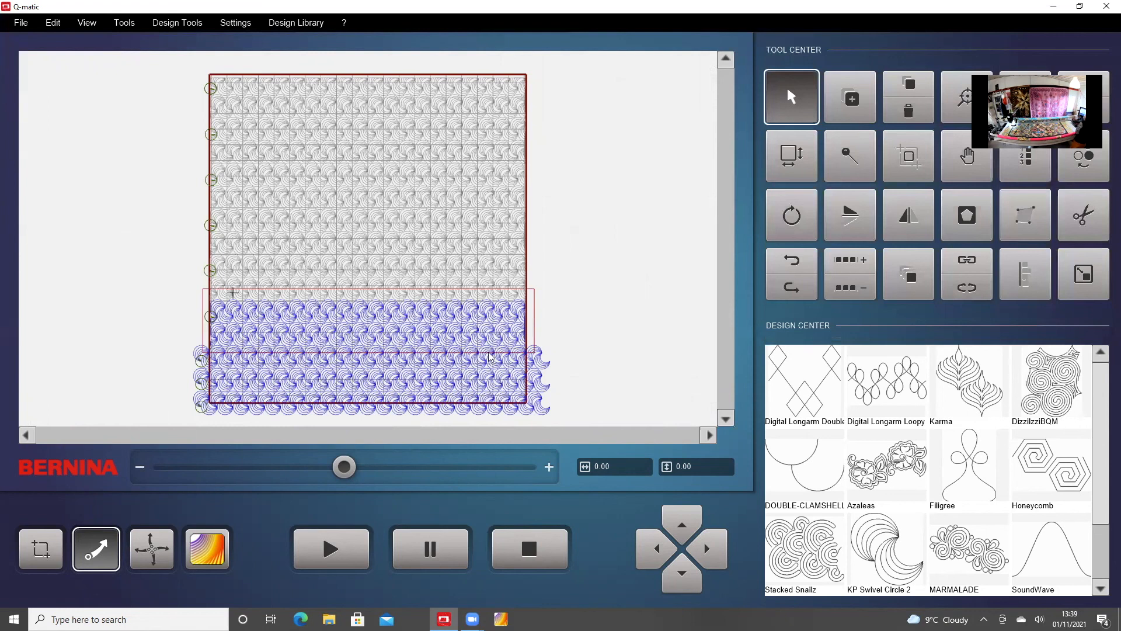
mouse_move(454, 336)
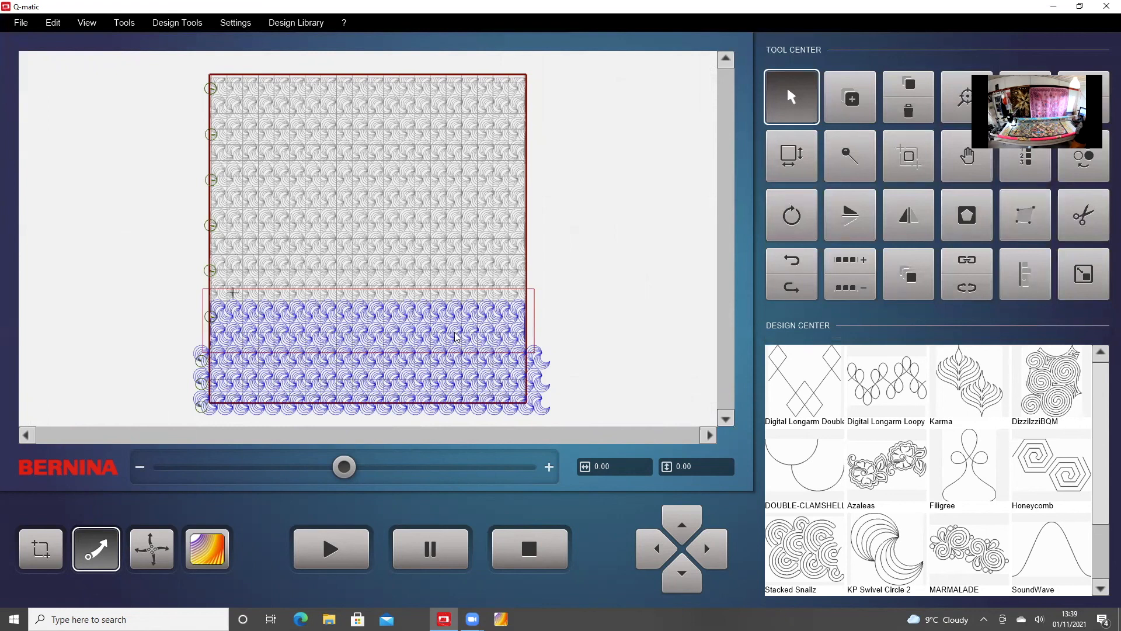
mouse_move(385, 451)
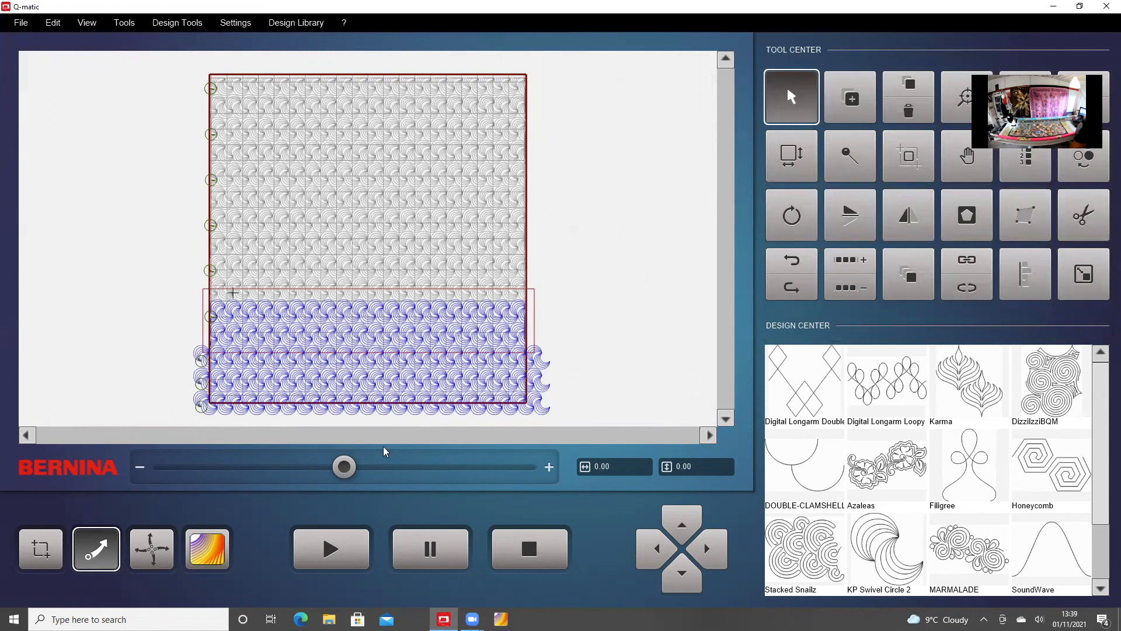